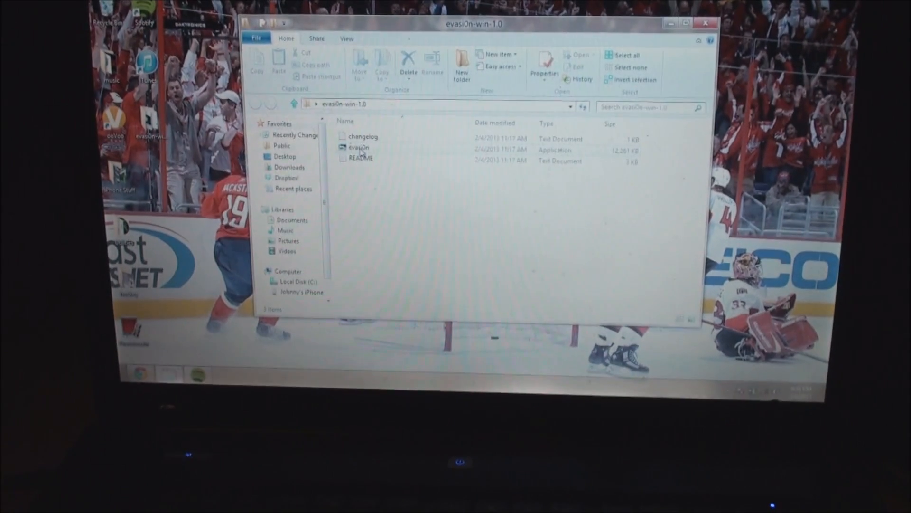
Step: Run the evasi0n application from the evasi0n-win-1.0 folder
double_click(359, 147)
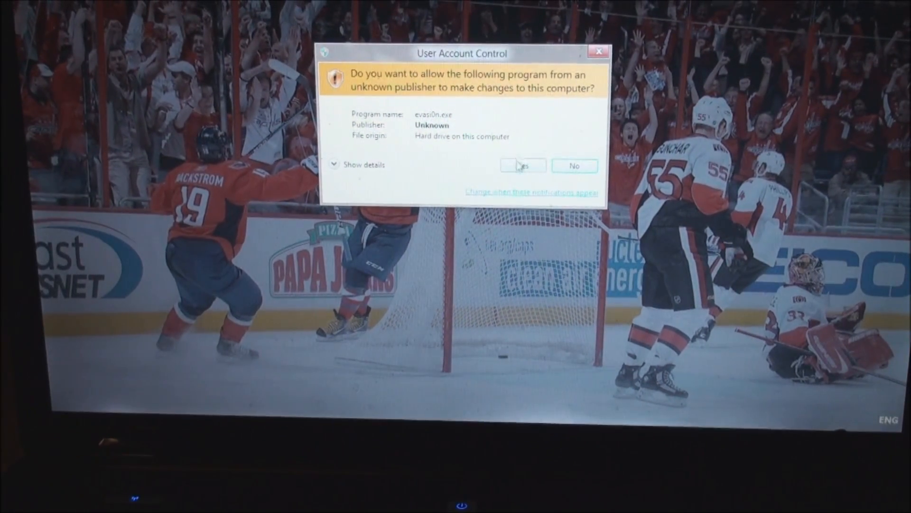
Step: Allow evasi0n through User Account Control and start jailbreaking the detected iPhone 4S
left_click(524, 165)
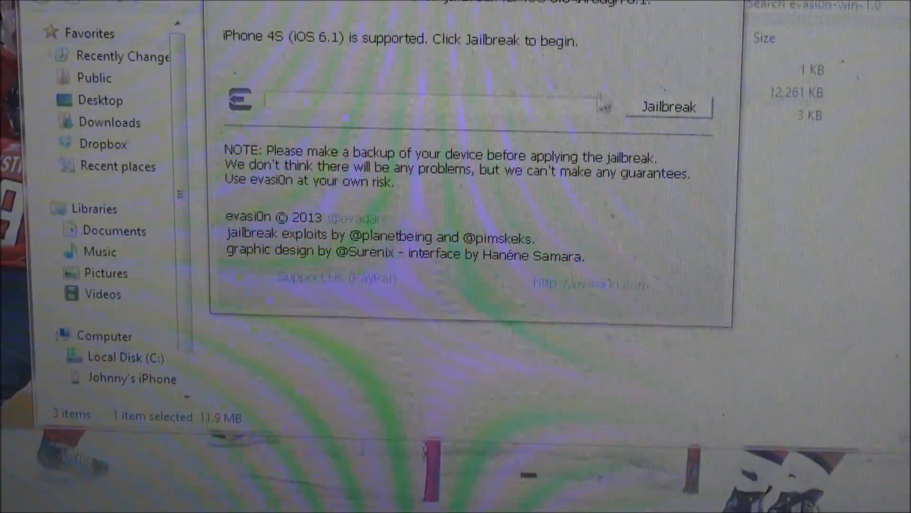
left_click(668, 107)
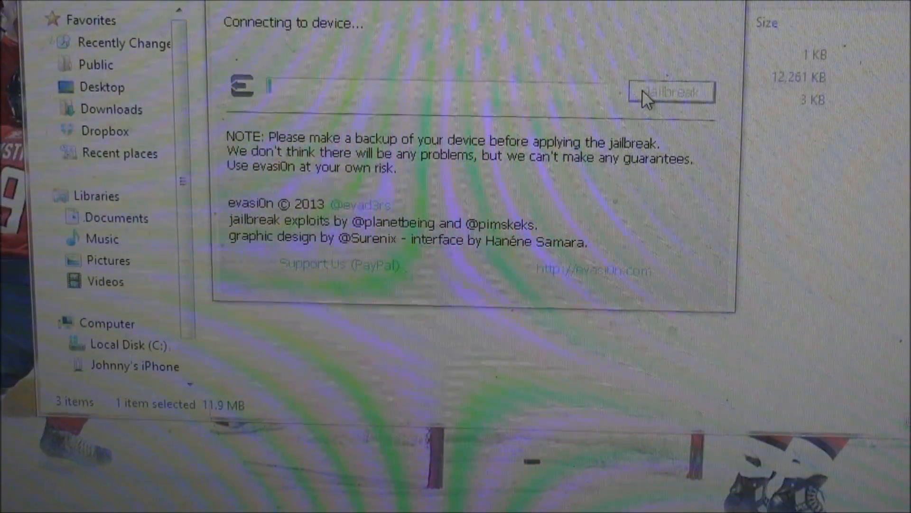